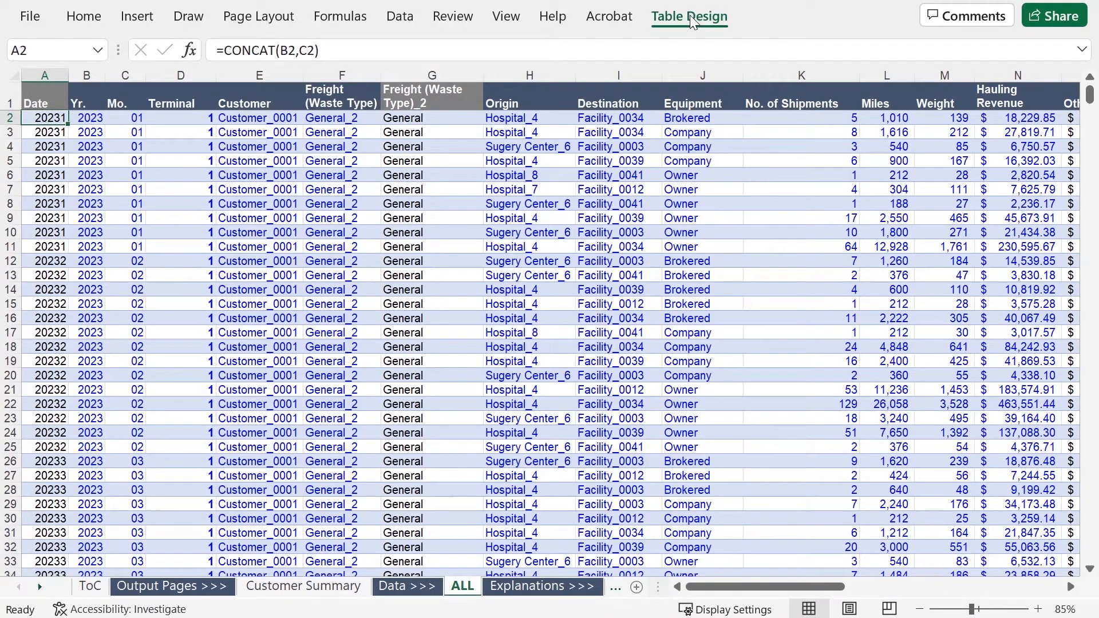
Confirm the table is named DATA, then view the Customer Summary sheet's SUMIFS formula.
click(689, 16)
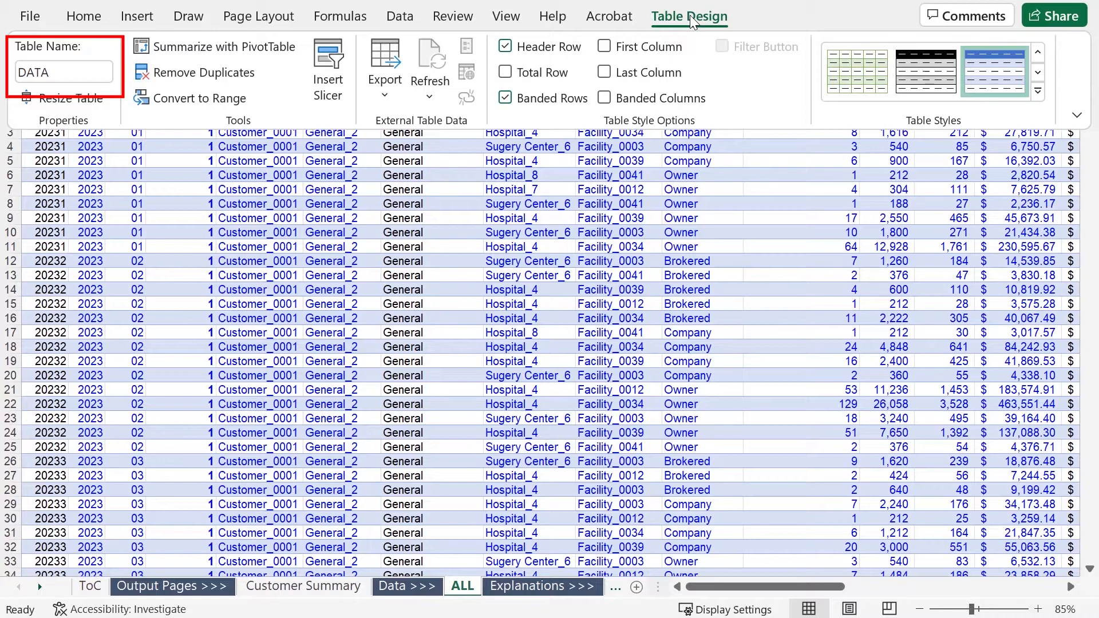
click(303, 586)
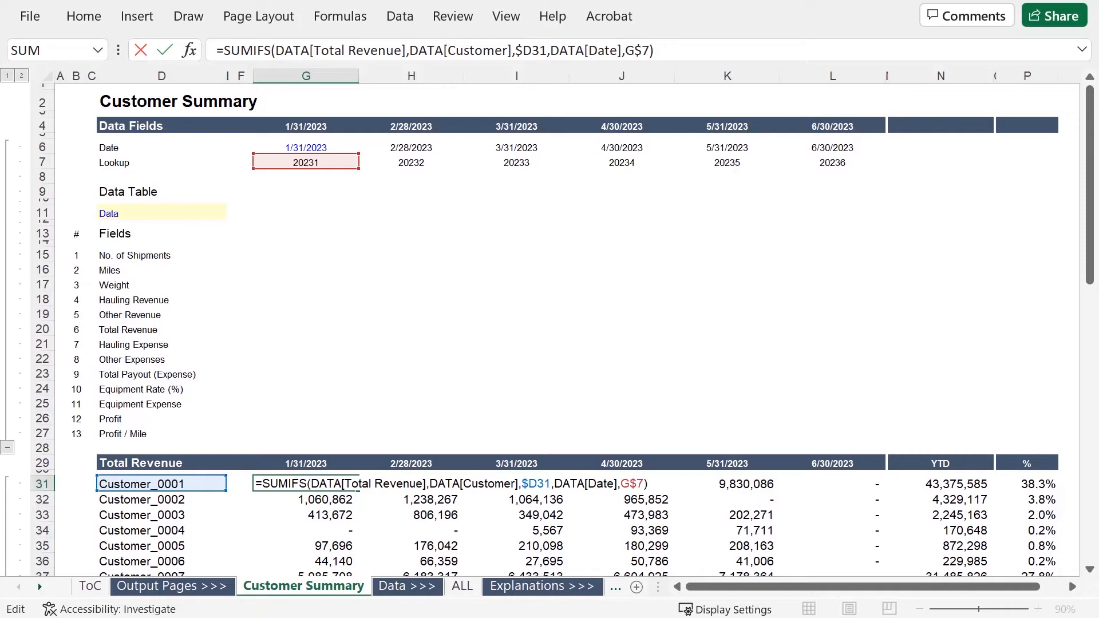
On the INDIRECT STR sheet, enter =SUM(DATA[Total Revenue]) in D27, returning 113,252,801.83.
click(406, 586)
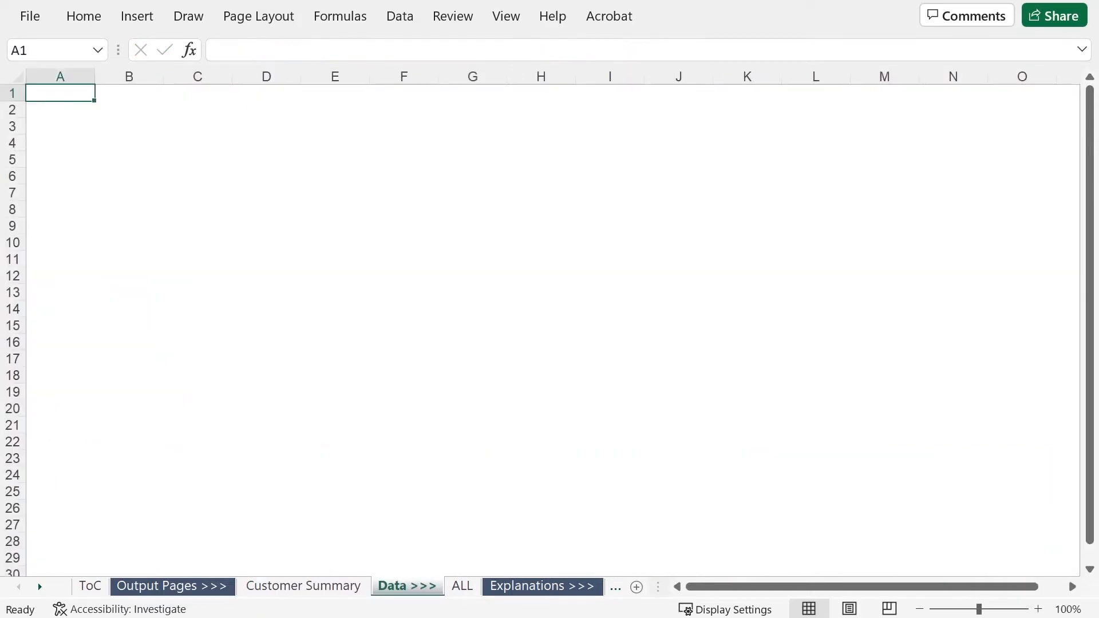
click(488, 586)
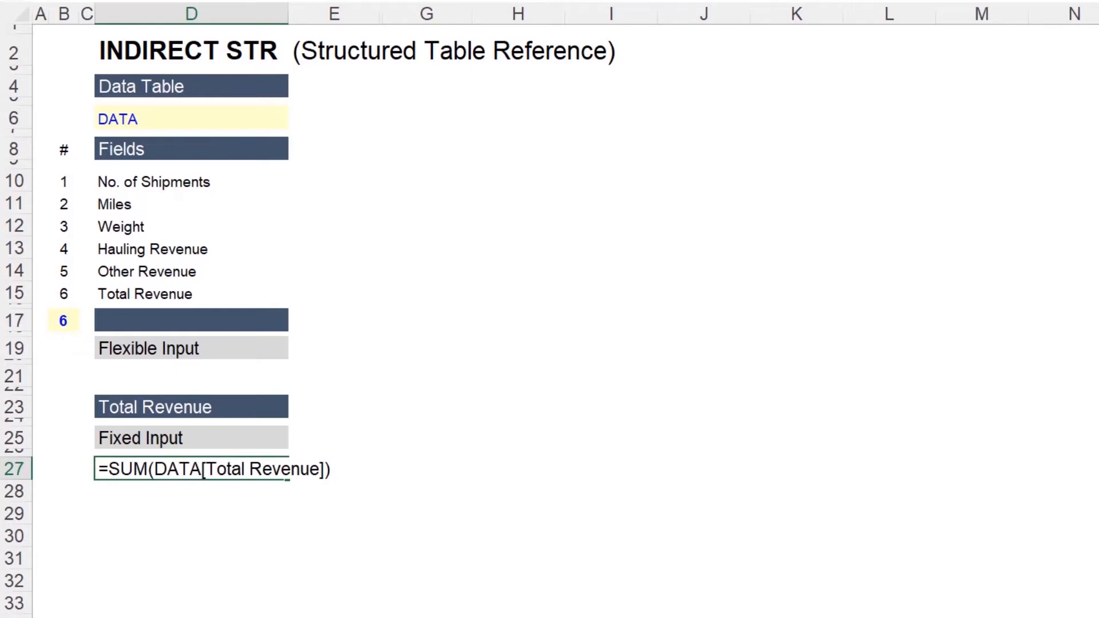
key(Return)
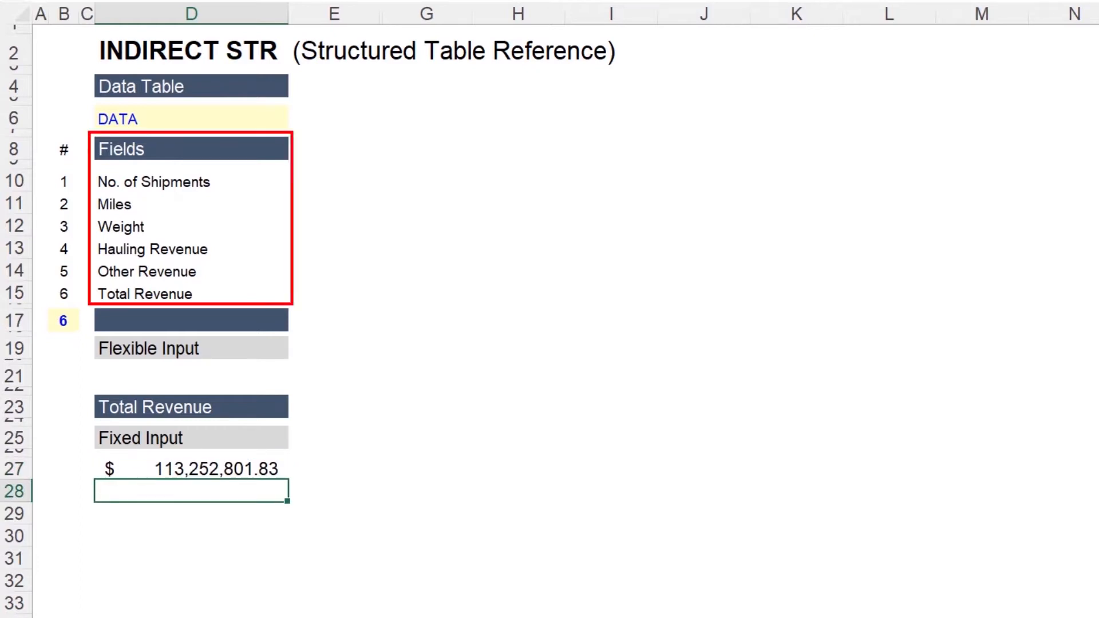
click(192, 321)
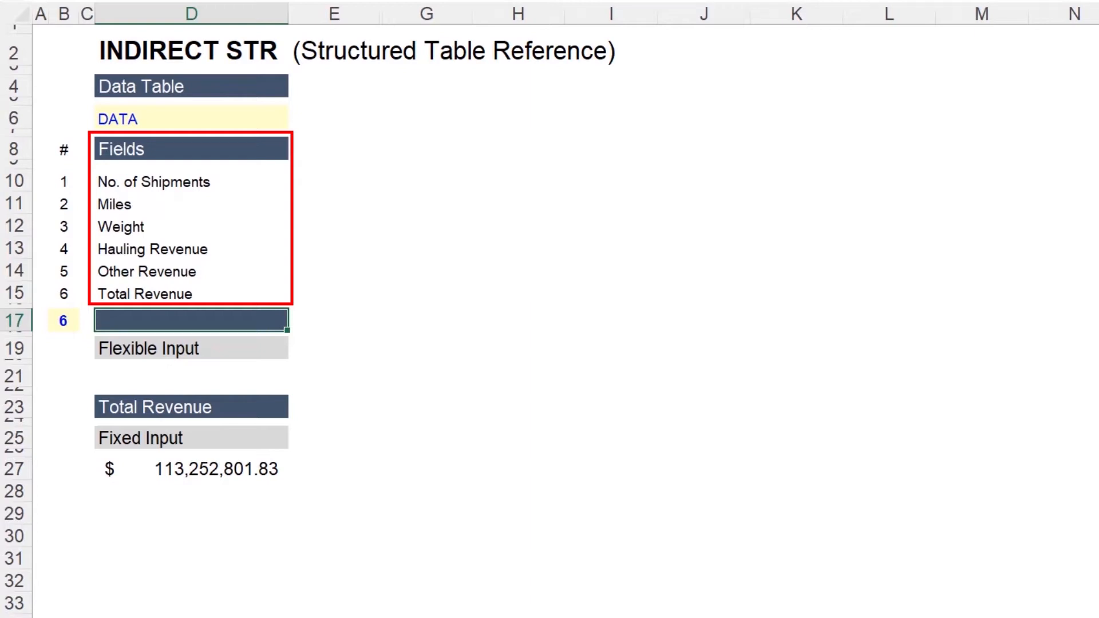
Enter =INDEX(D10:D15,MATCH(B17,B10:B15)) in D17 so field 6 shows Total Revenue.
text(=)
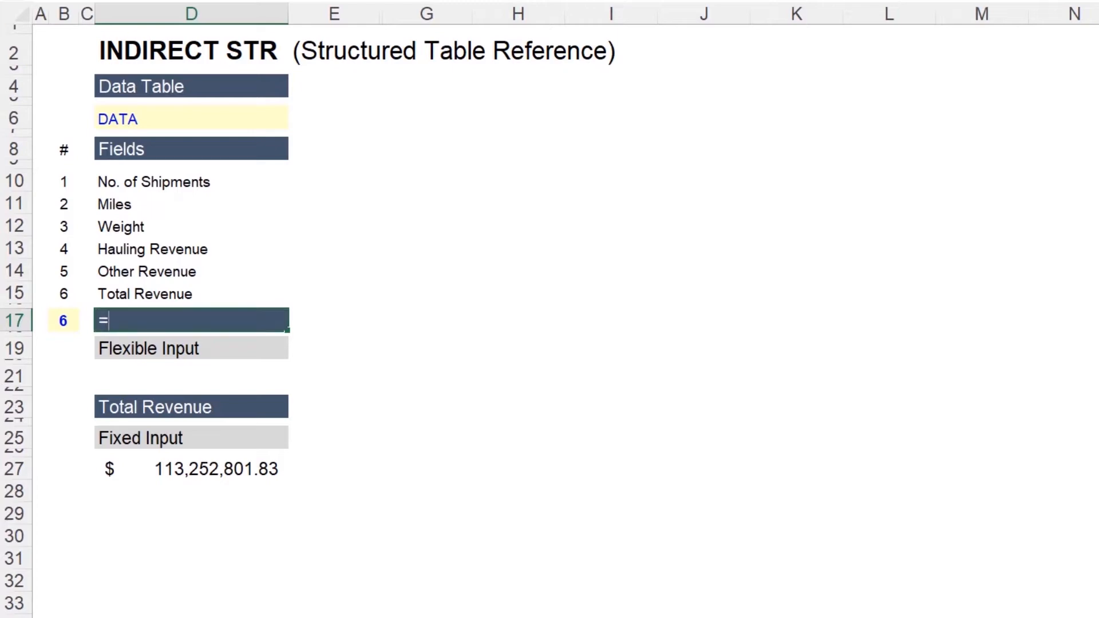
text(INDEX(D10:D15)
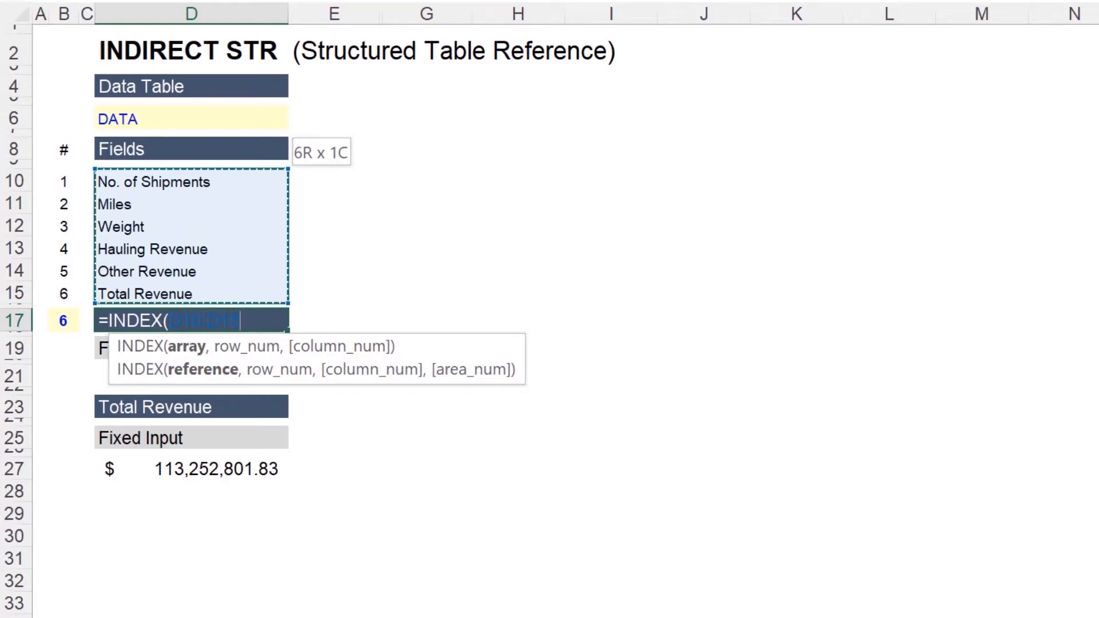
text(,MATCH()
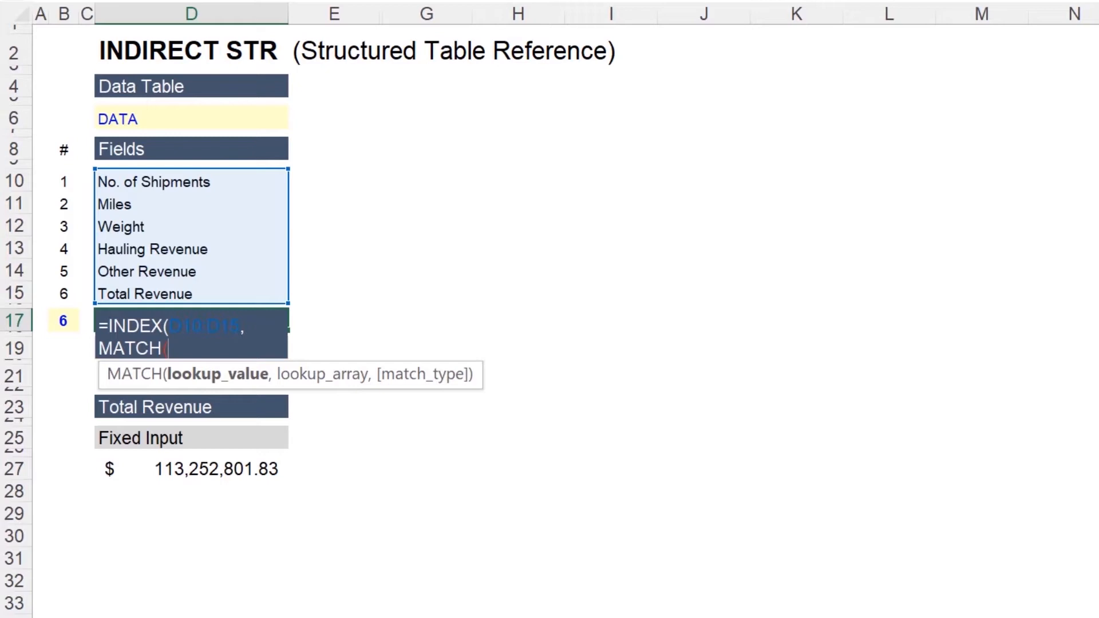
click(63, 321)
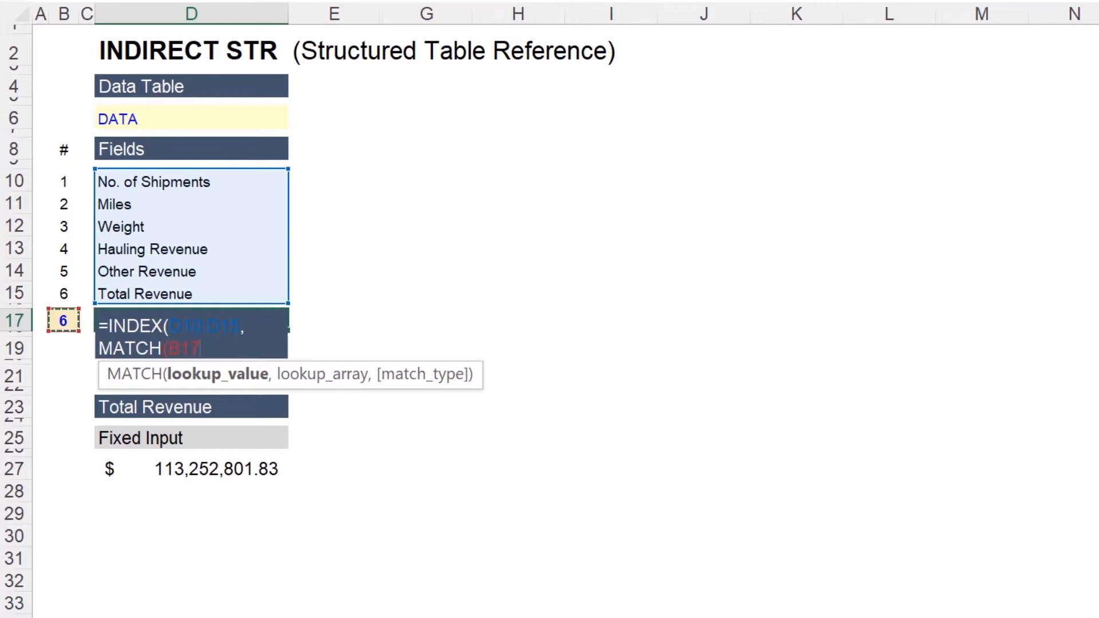
text(,B17)
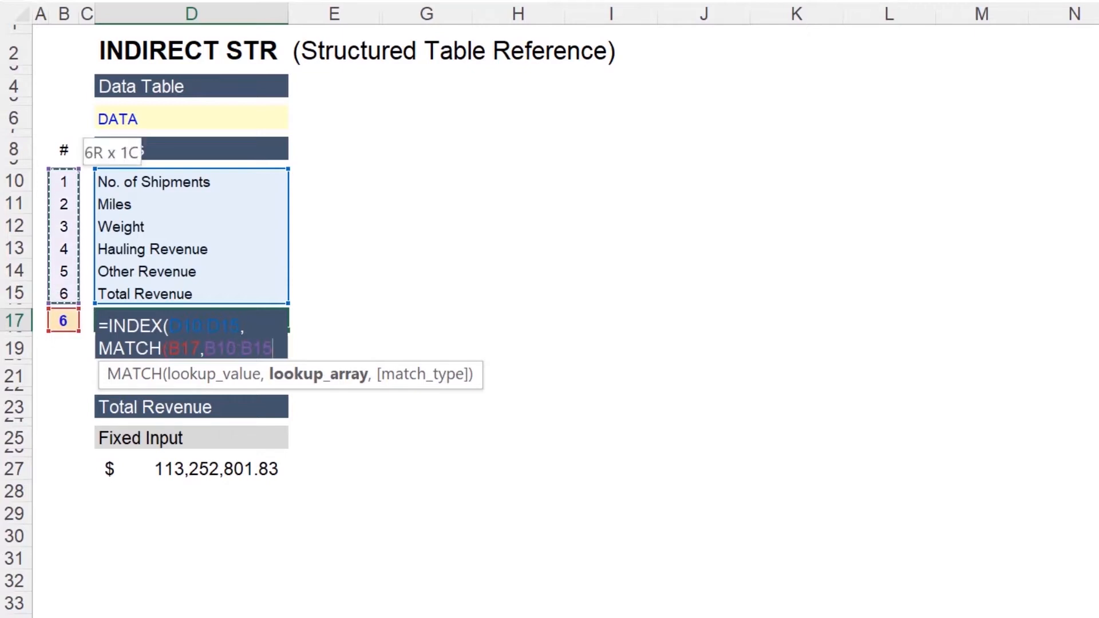
text()))
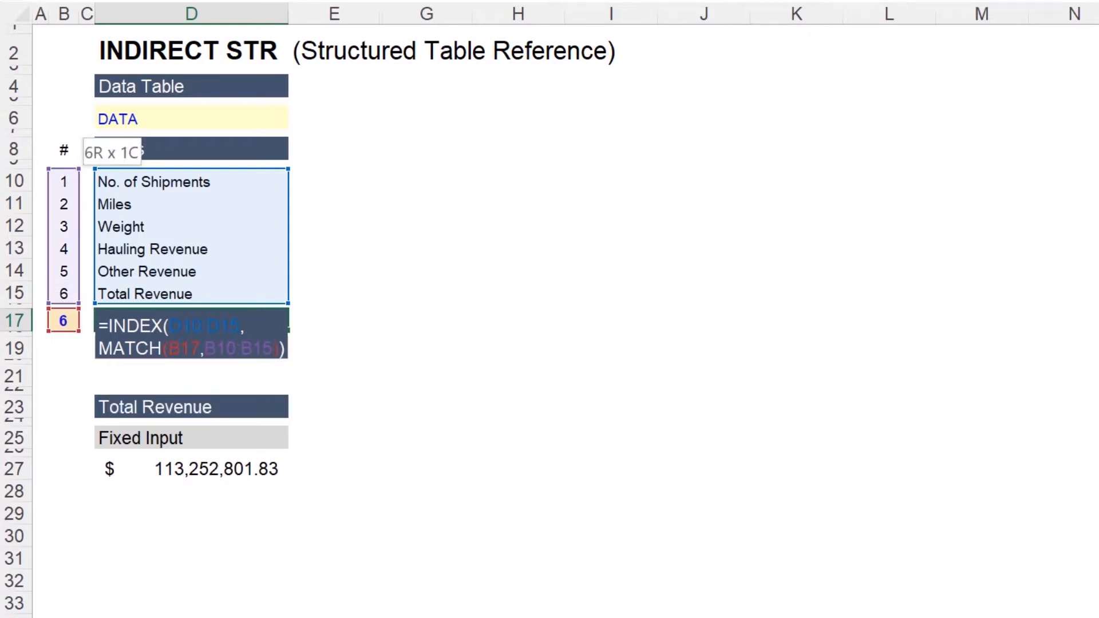
key(Return)
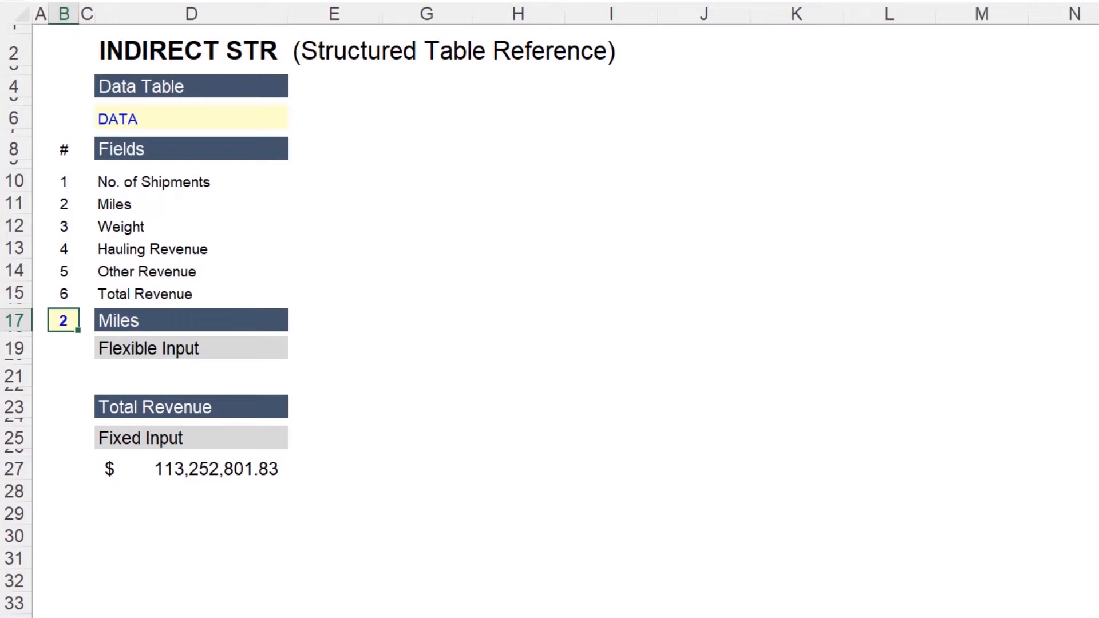
text(6)
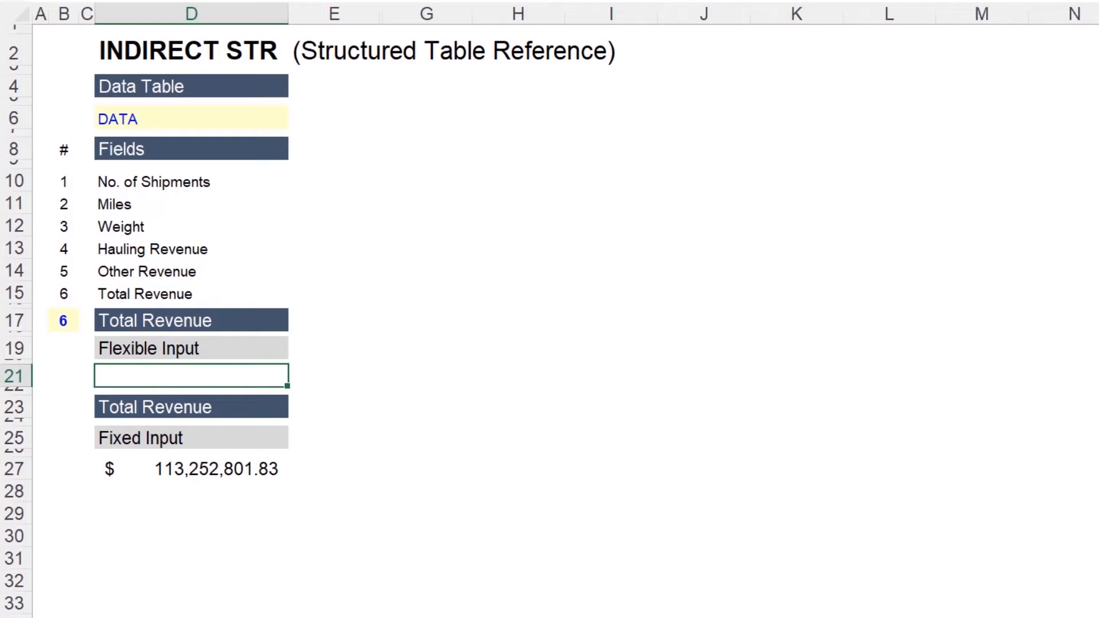
In D21 write =SUM(INDIRECT("DATA"&"["&D17&"]") to reference the chosen DATA column.
text(=)
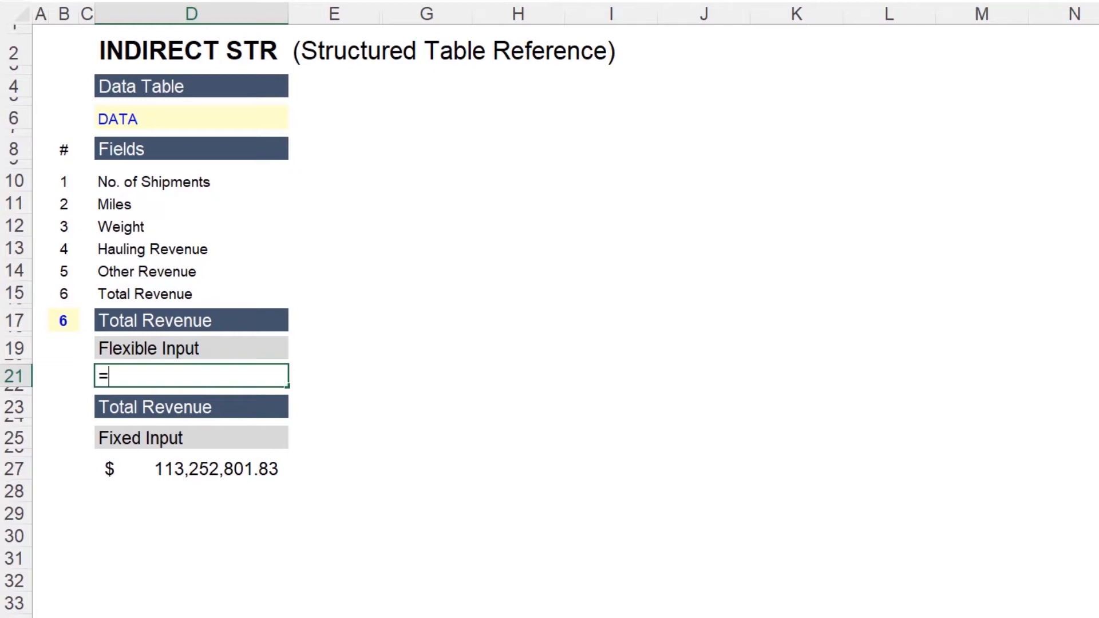
text(SUM()
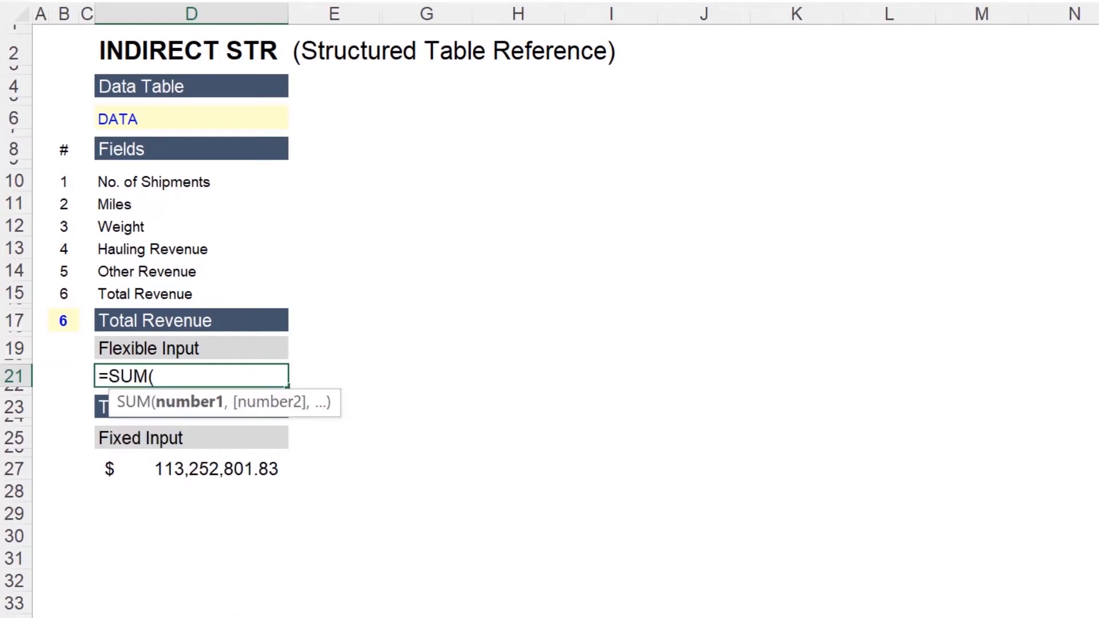
text(INDIRECT()
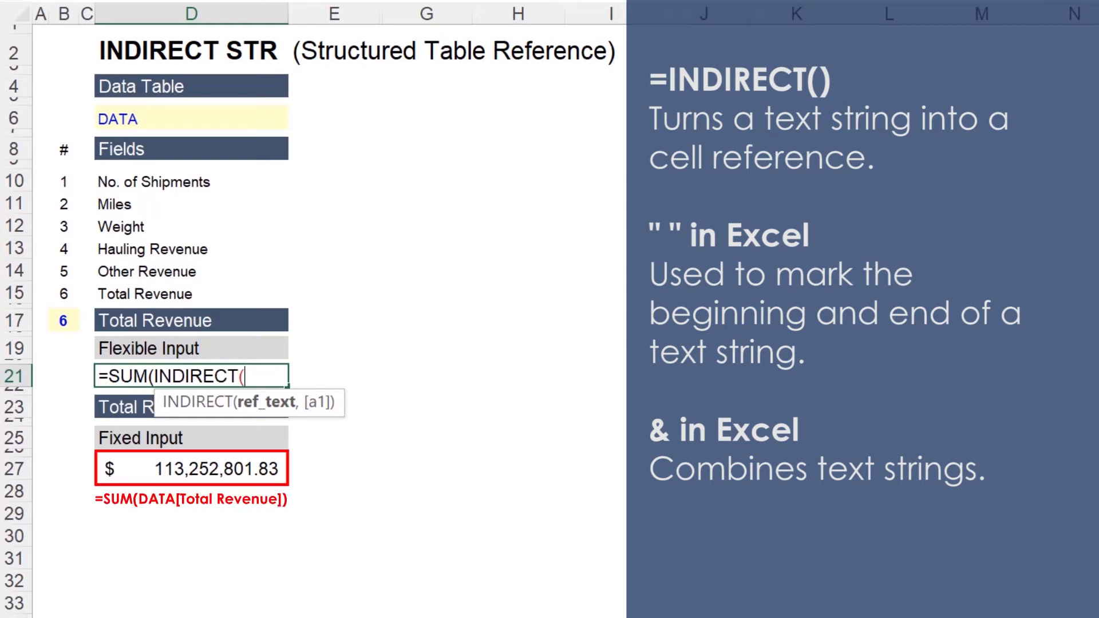
text(")
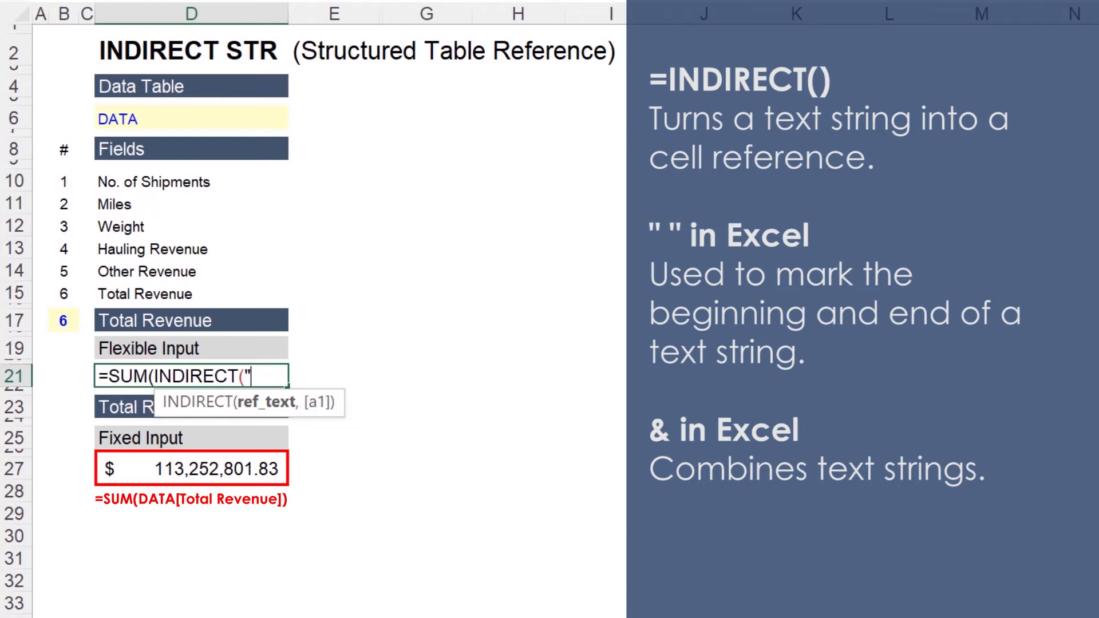
text(DATA)
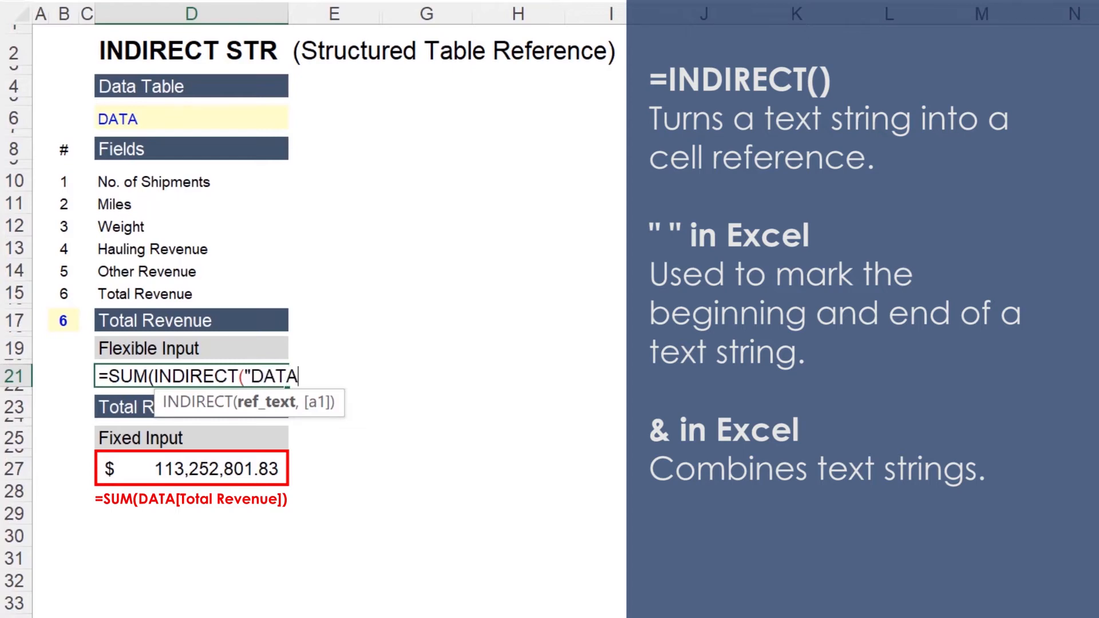
text(")
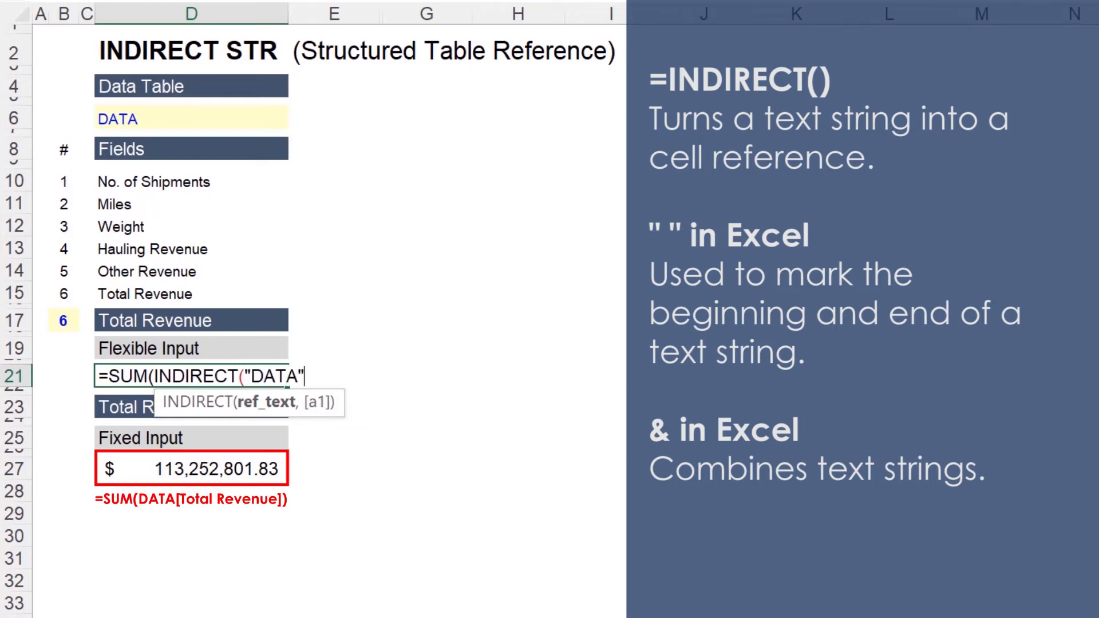
text(&)
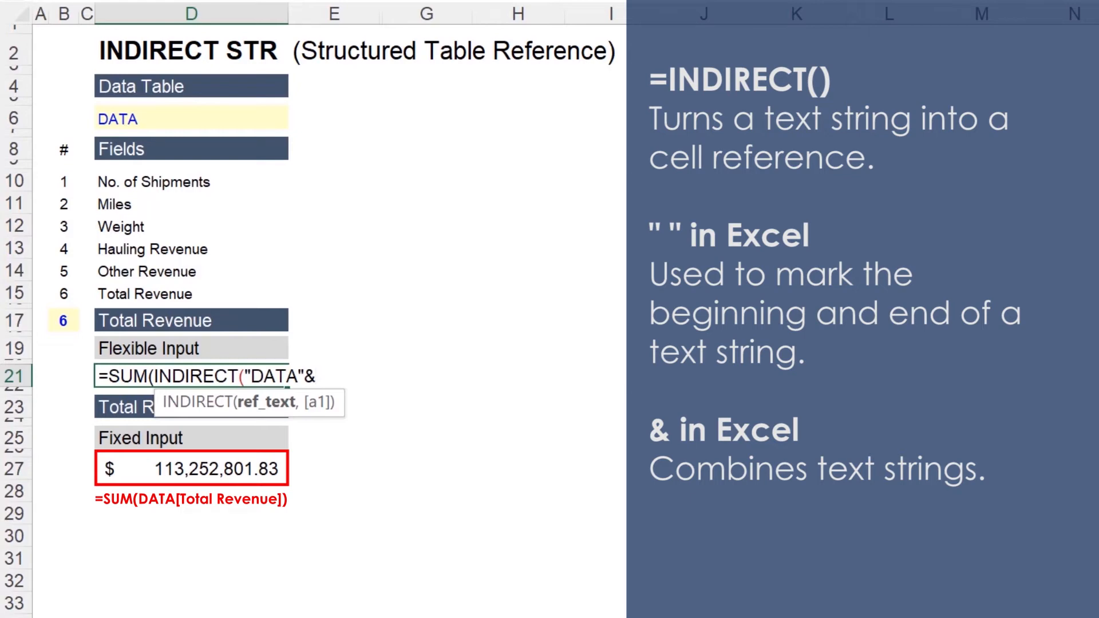
text(")
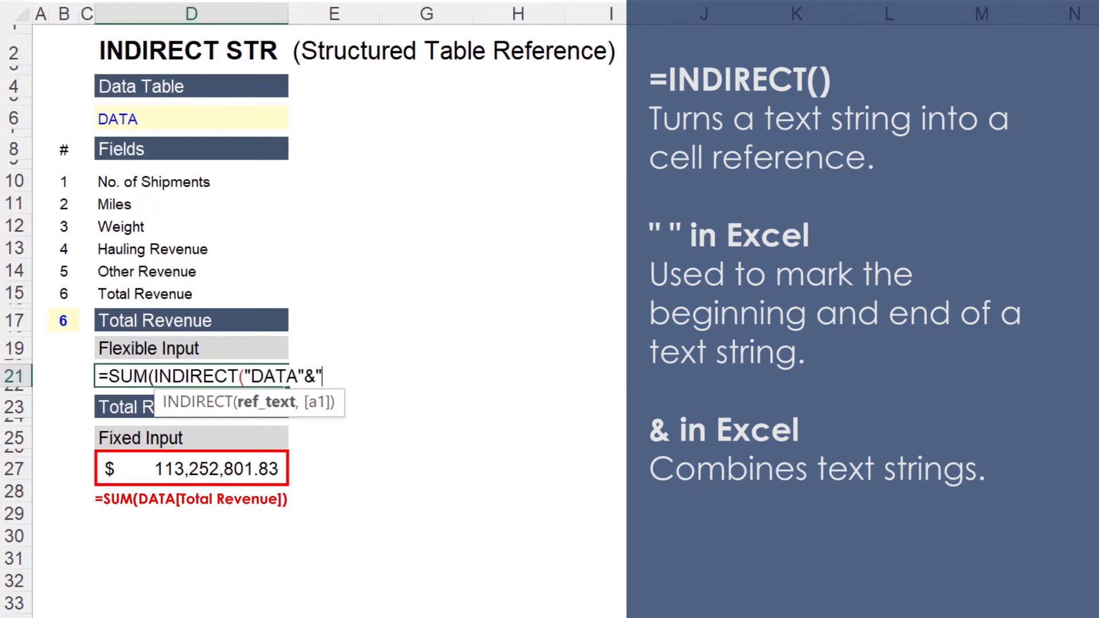
text([)
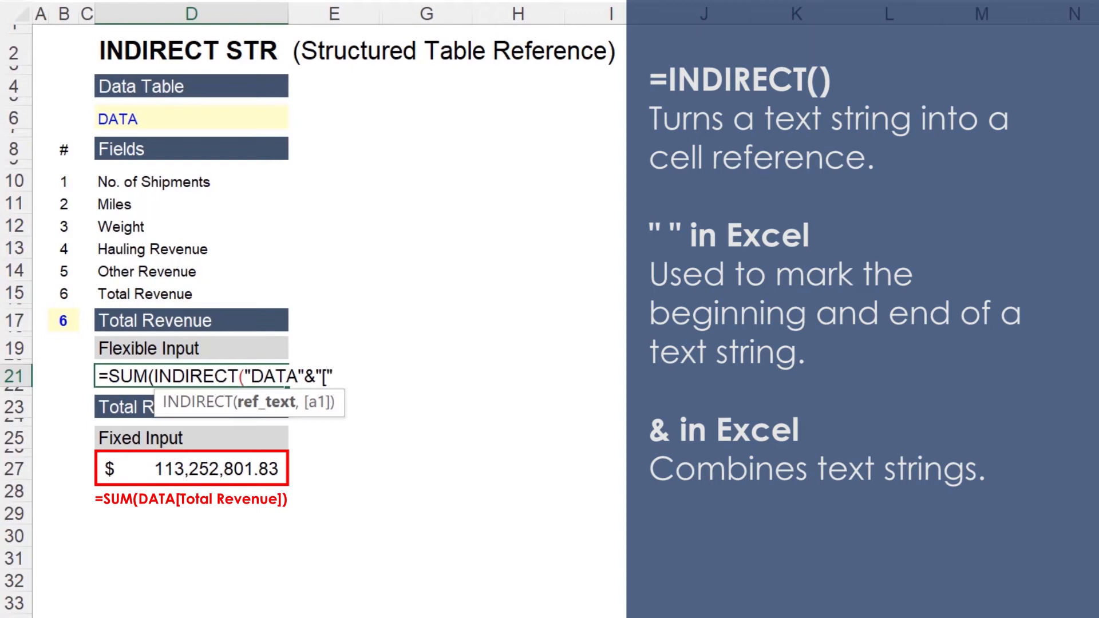
text(&d17)
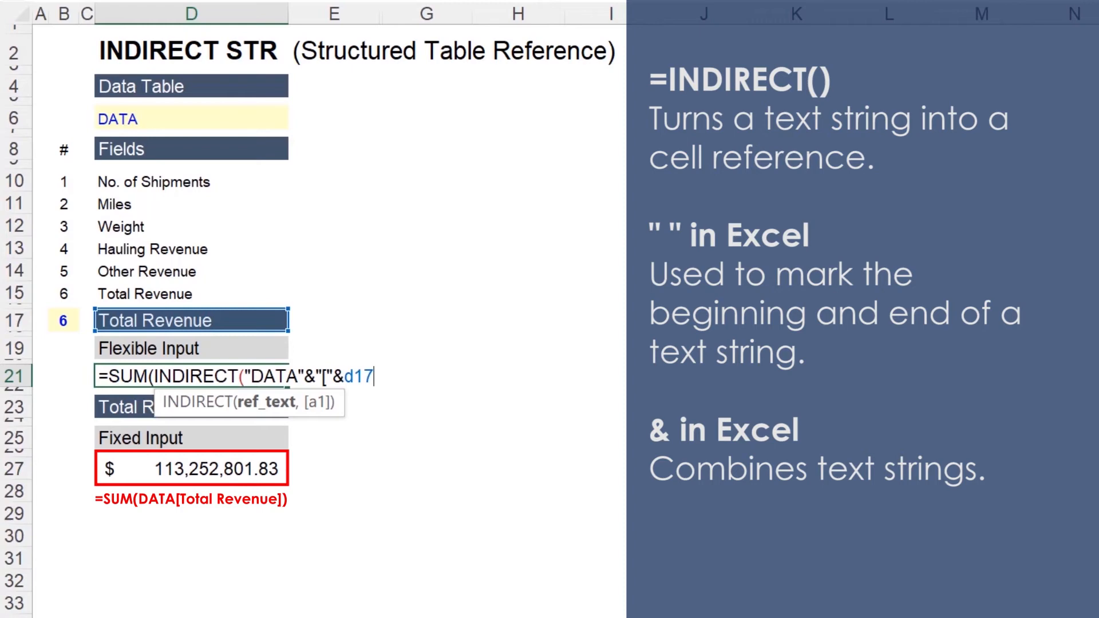
text(&"]")
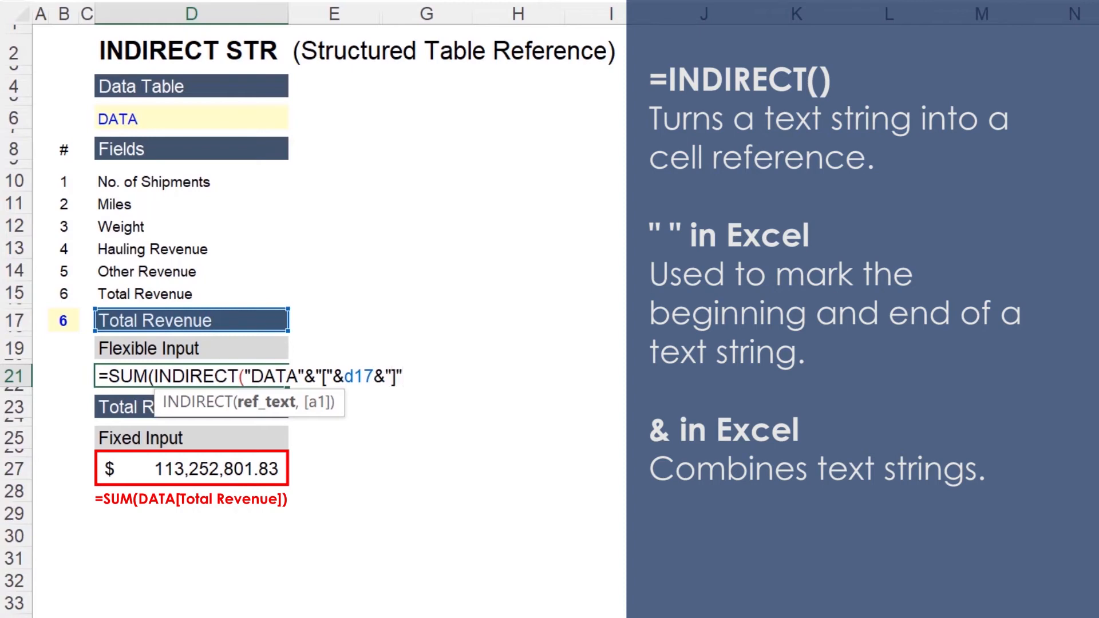
text())
click(62, 321)
text(5)
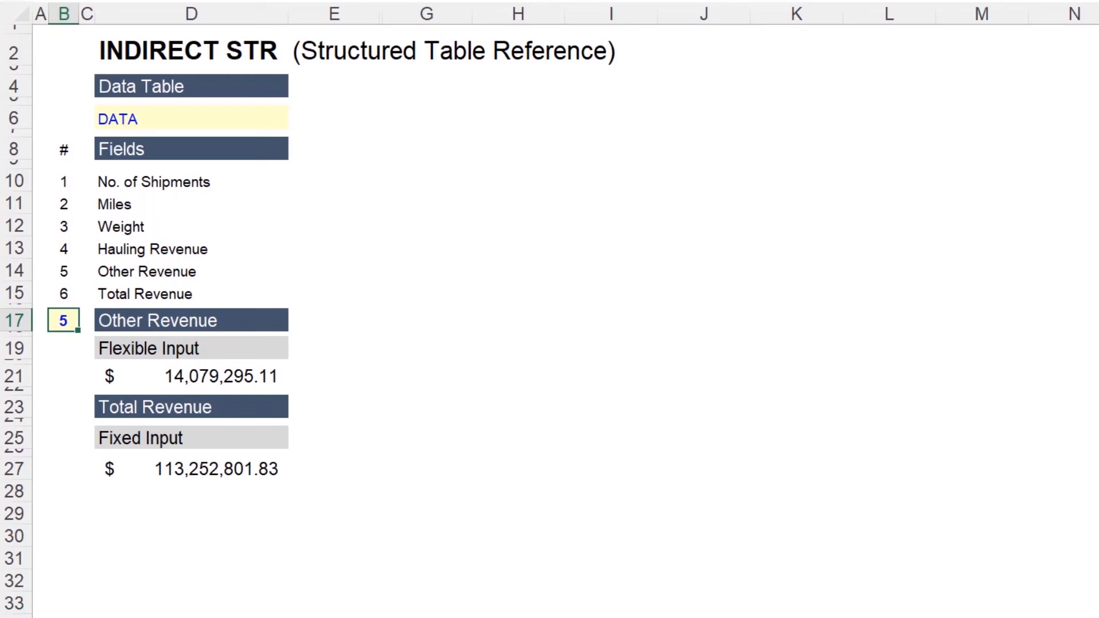
Set B17 back to 6 so Flexible Input returns 113,252,801.83, matching Fixed Input.
text(6)
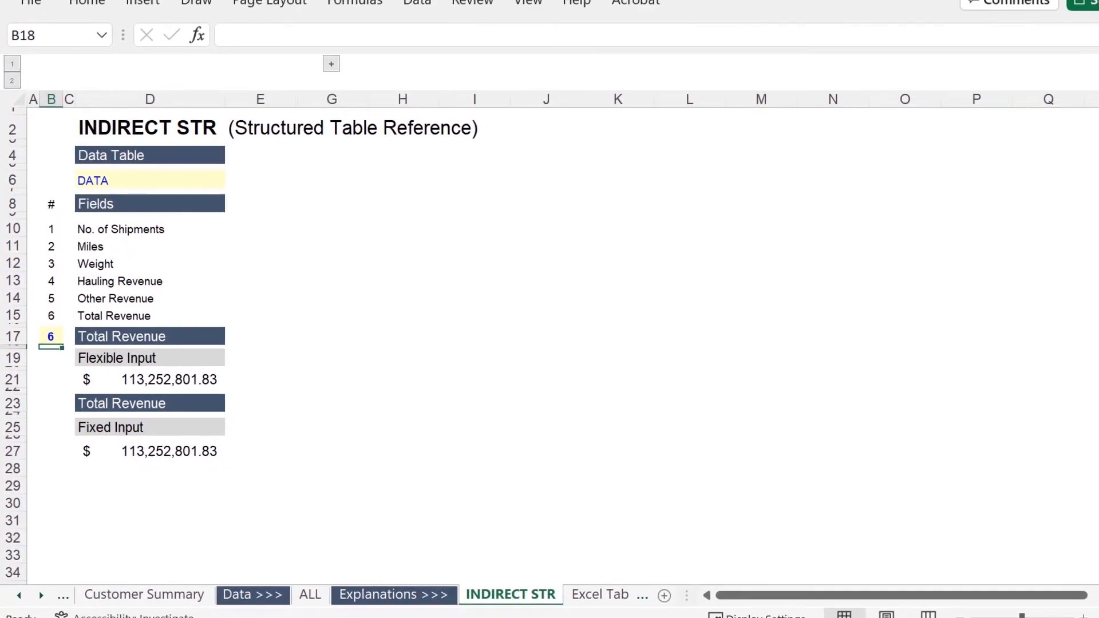
Go back to Customer Summary and scroll down to the Profit by customer table.
click(145, 595)
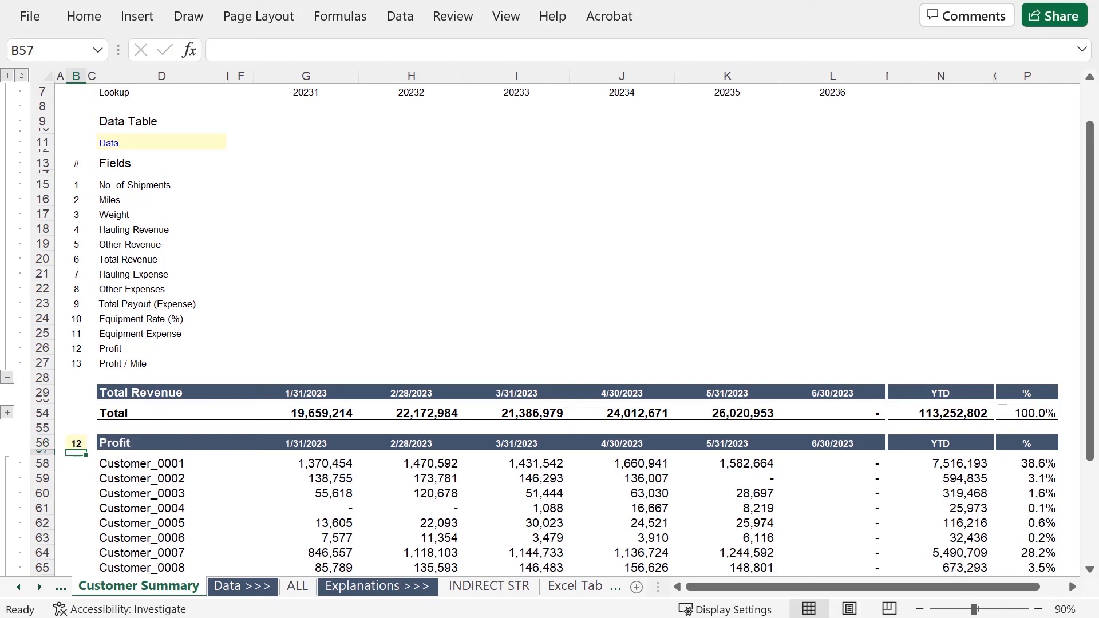
scroll(down, 3)
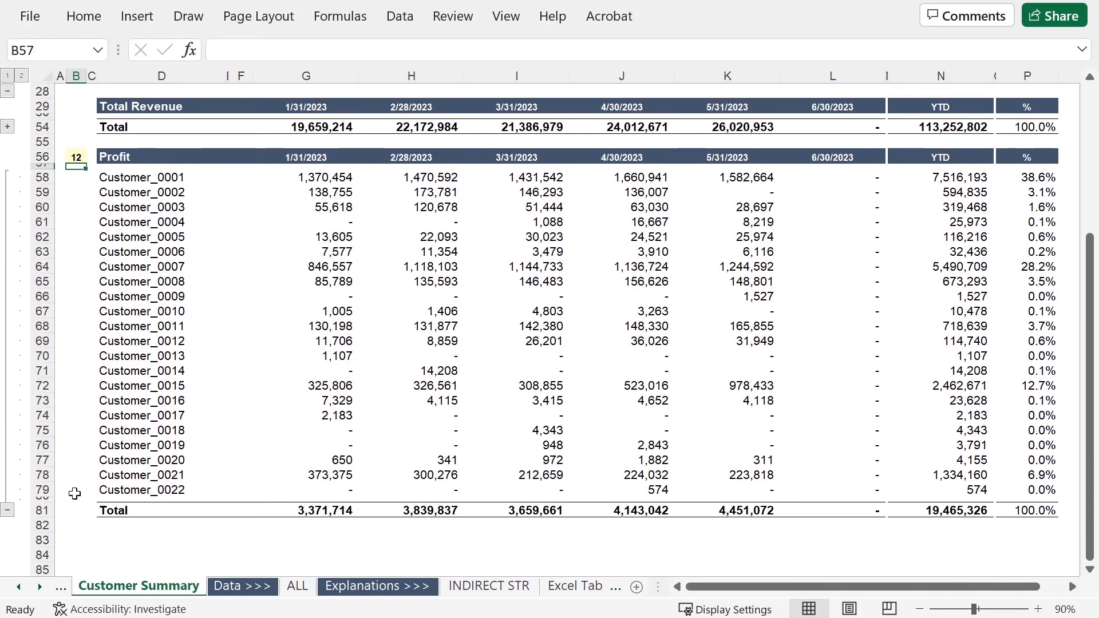